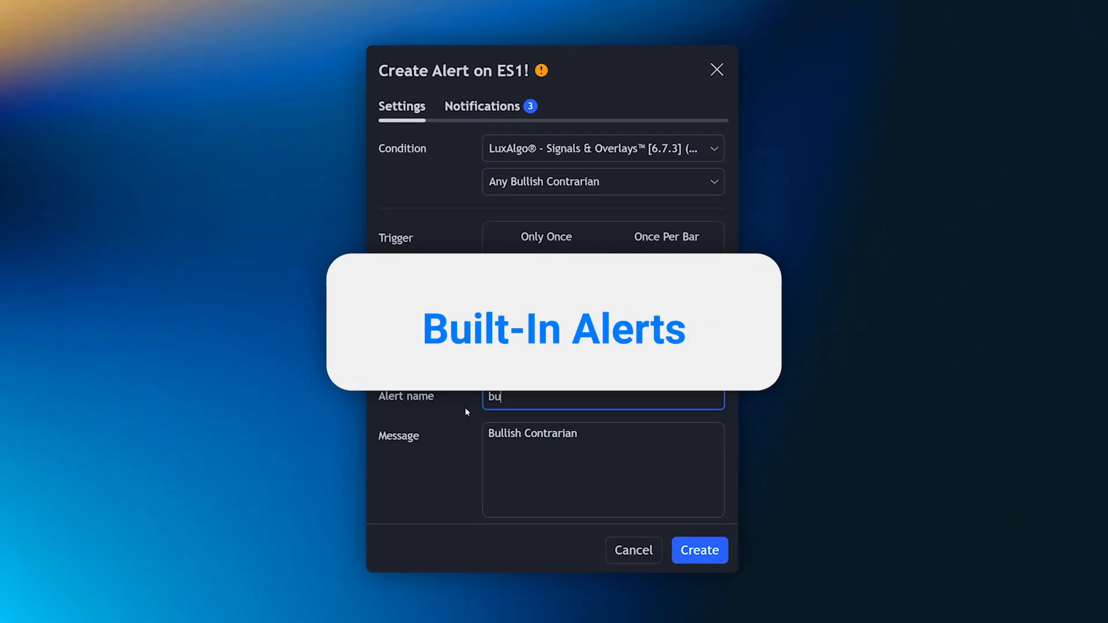
# - Dismiss the alert preview and return to the chart with its buy/sell signal labels
pyautogui.click(602, 181)
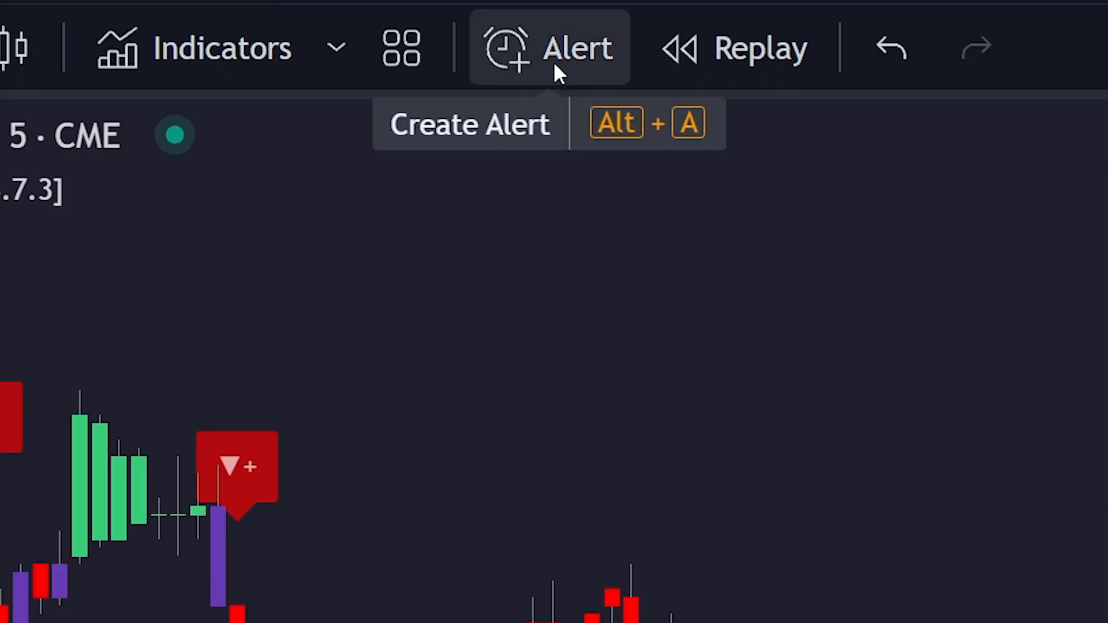
# - Start a new alert on ES1! with LuxAlgo Signals & Overlays as its condition source
pyautogui.click(550, 48)
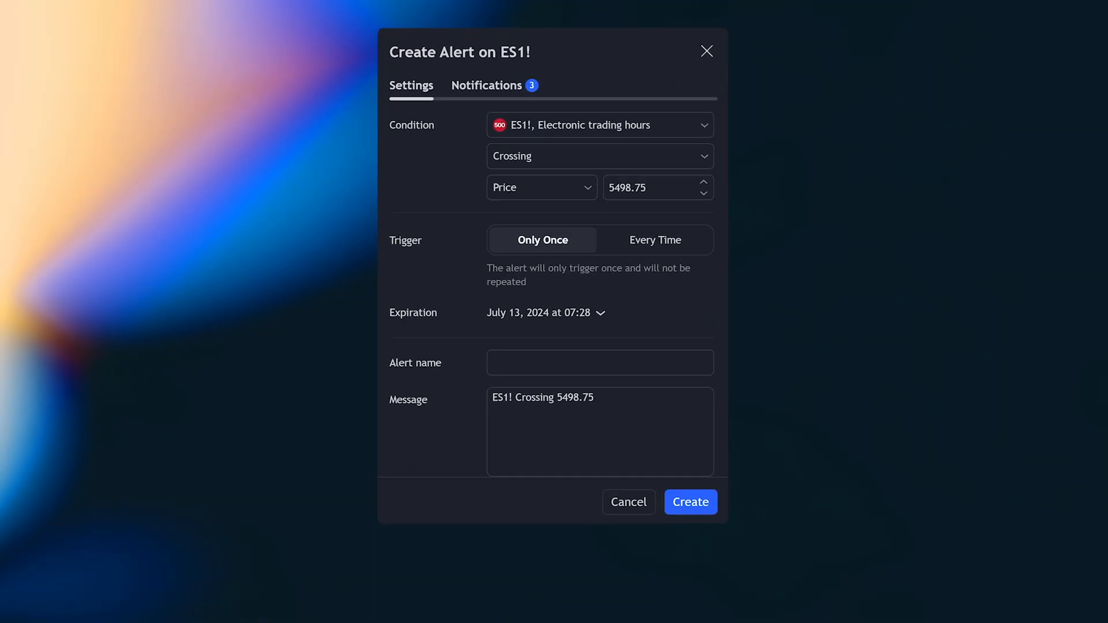
pyautogui.click(599, 124)
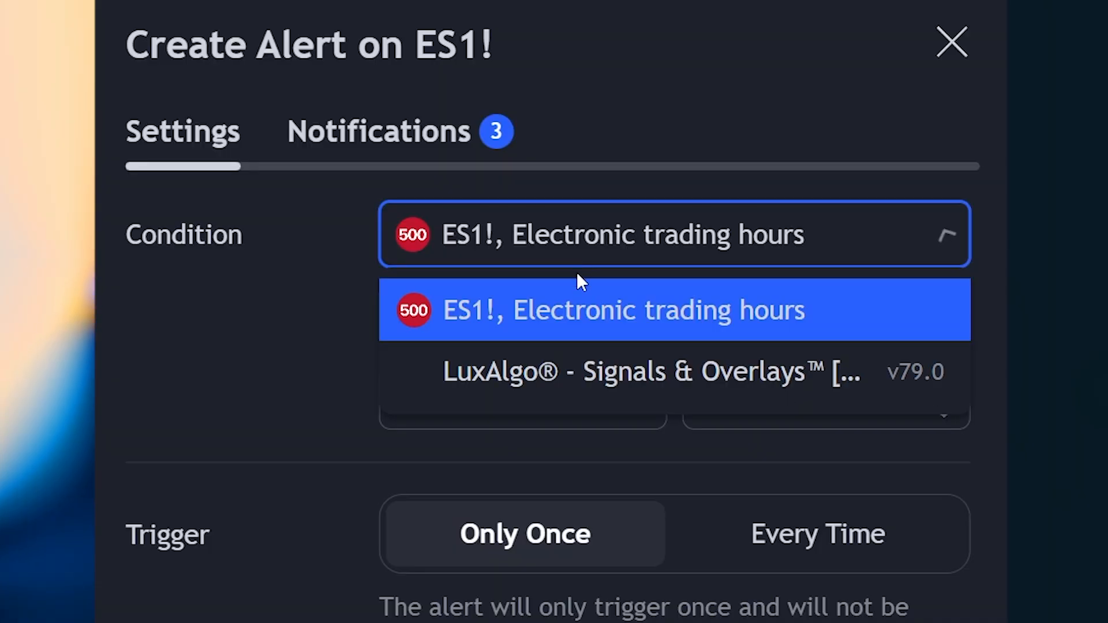
pyautogui.click(650, 371)
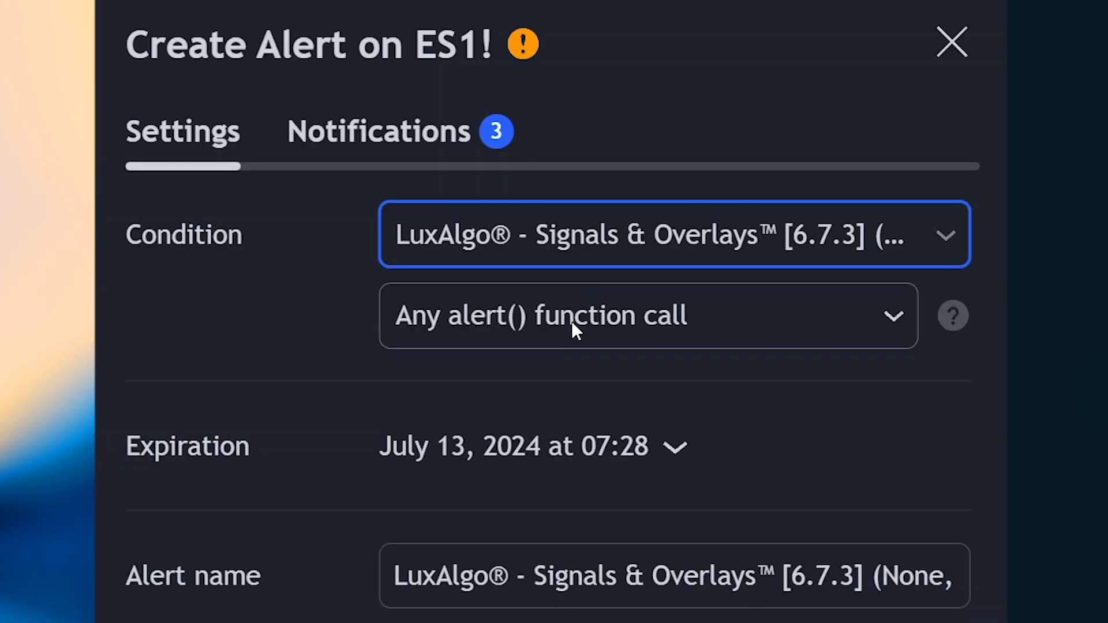
# - Browse the indicator's list of built-in alert conditions
pyautogui.click(647, 315)
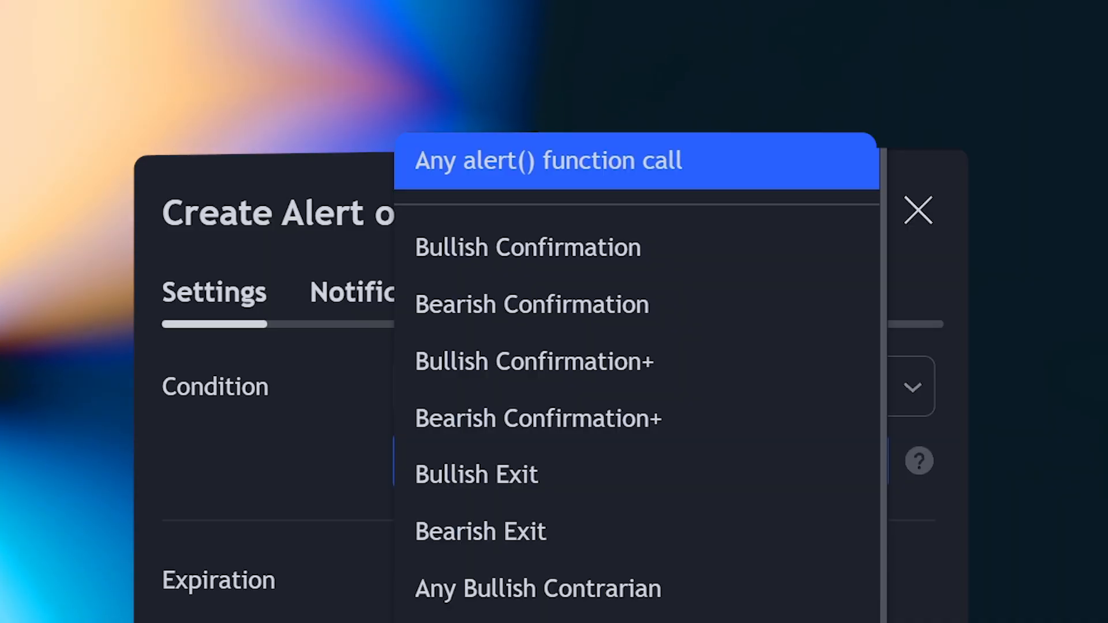
pyautogui.scroll(-3)
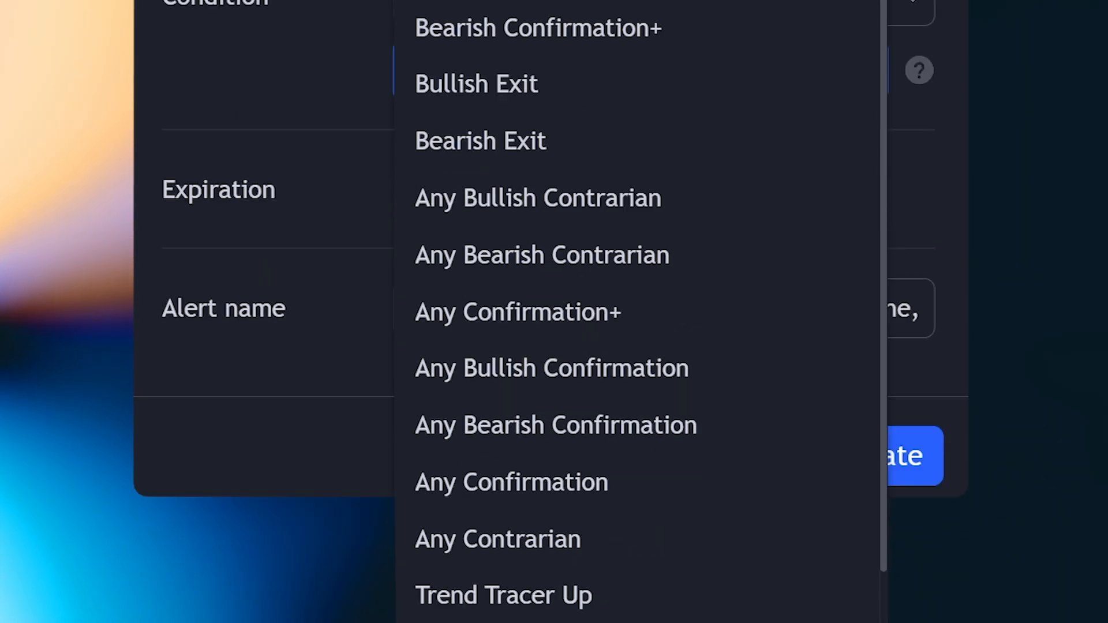
pyautogui.scroll(-3)
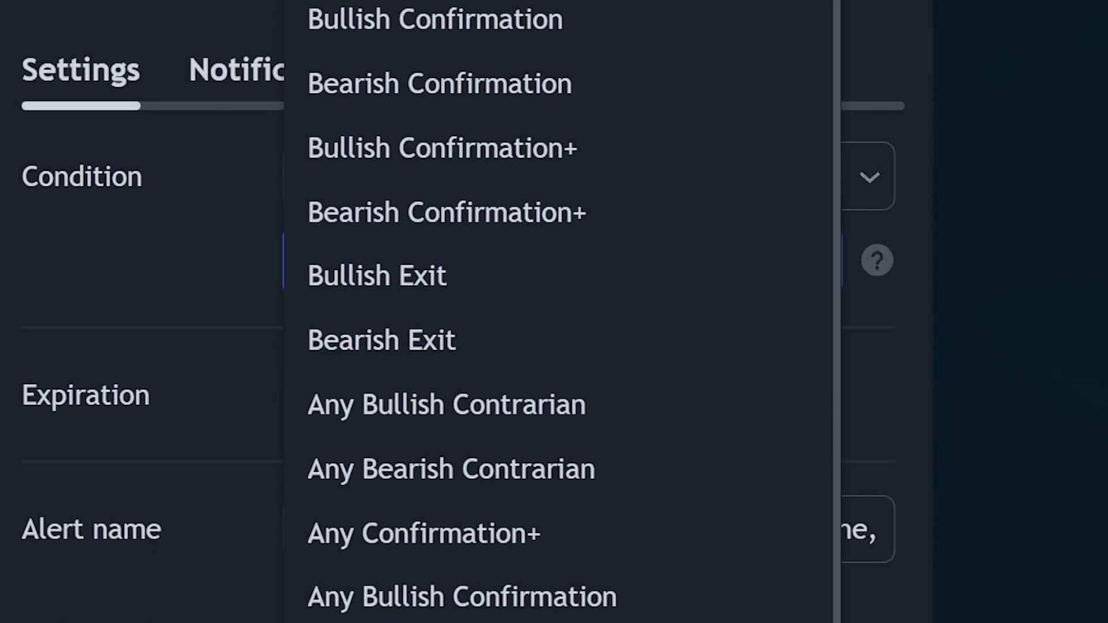
pyautogui.scroll(-3)
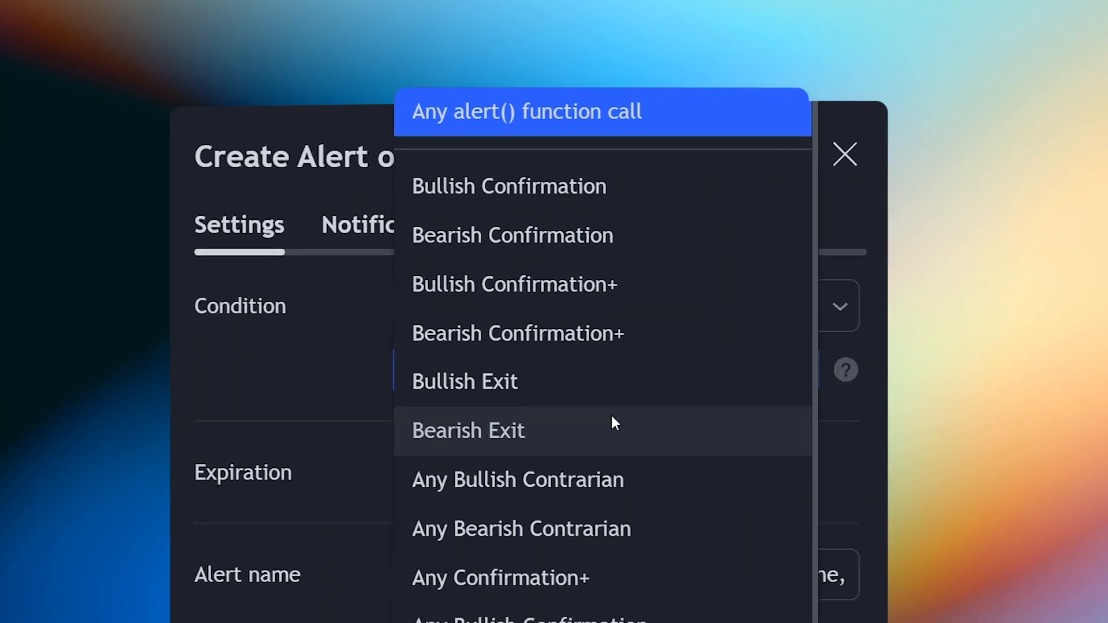
# - Choose Bullish Confirmation as the condition, triggering once per bar close
pyautogui.click(508, 186)
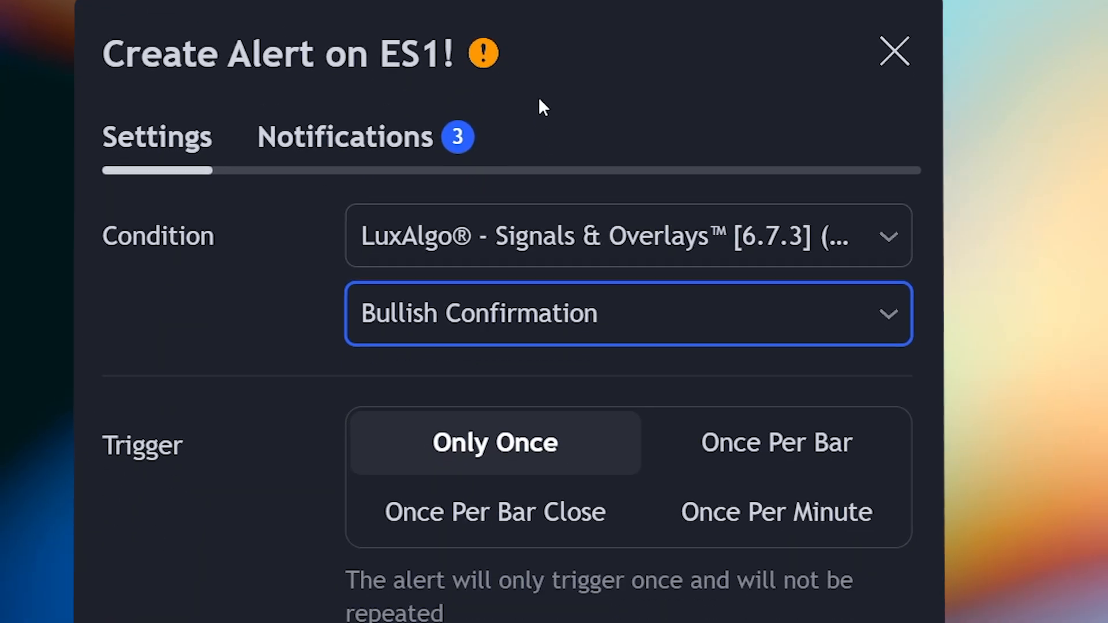
pyautogui.scroll(-3)
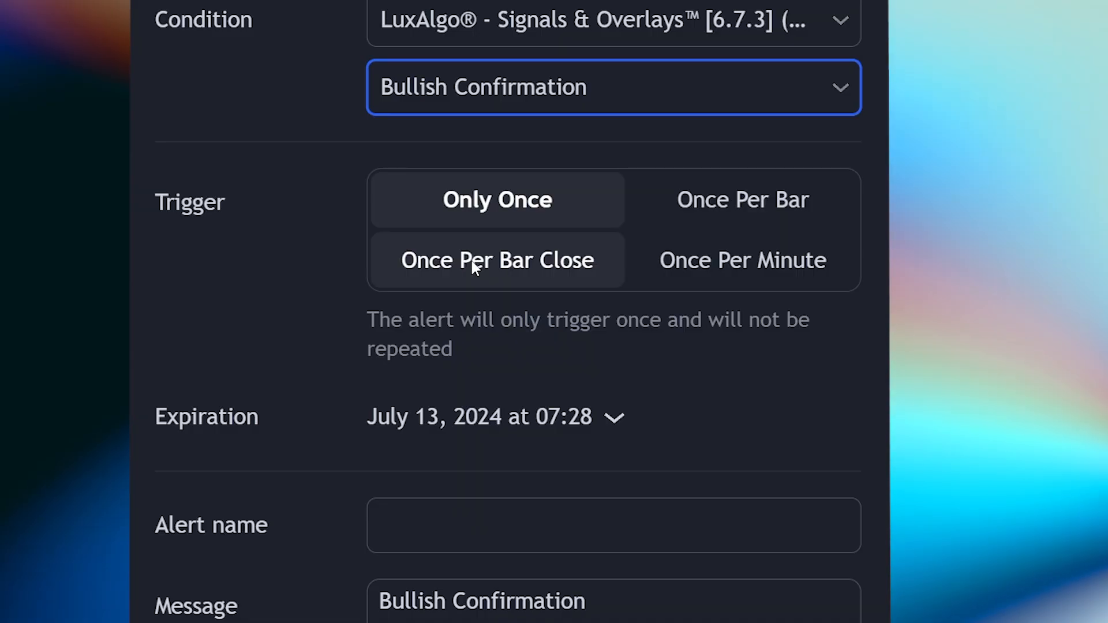
pyautogui.click(496, 260)
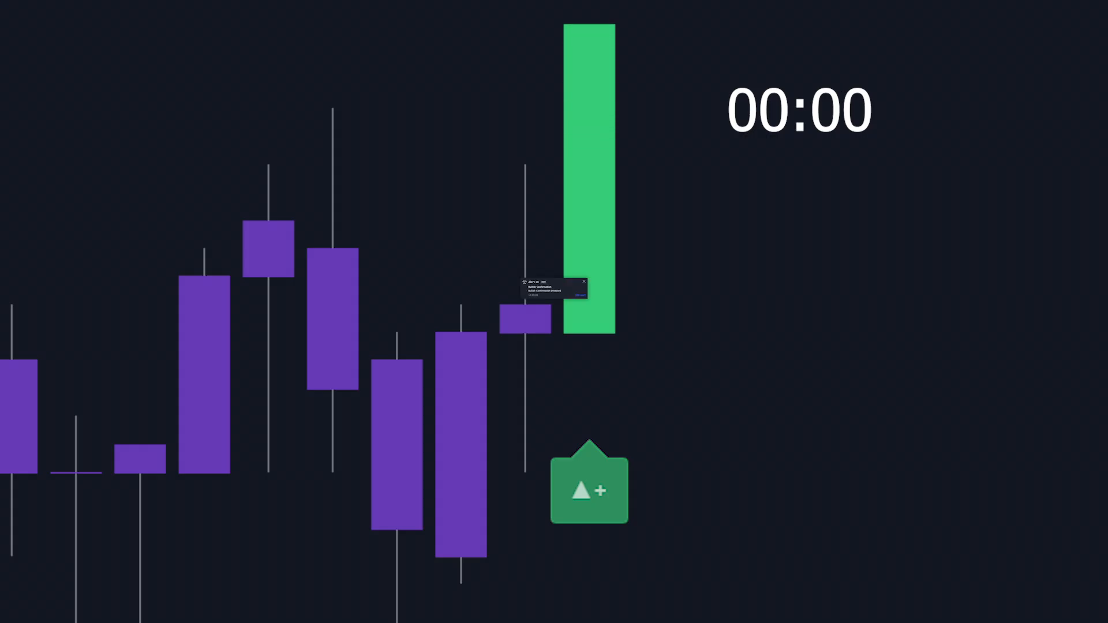
# - Name the alert 'Bullish Confirmation' and create it
pyautogui.click(588, 487)
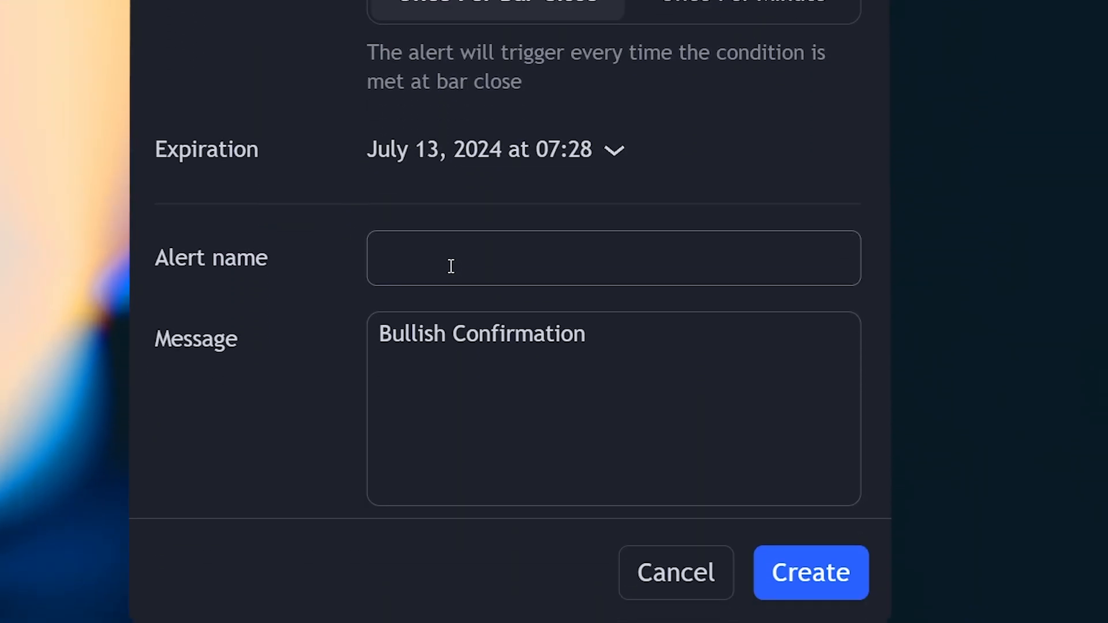
pyautogui.write('Bullish')
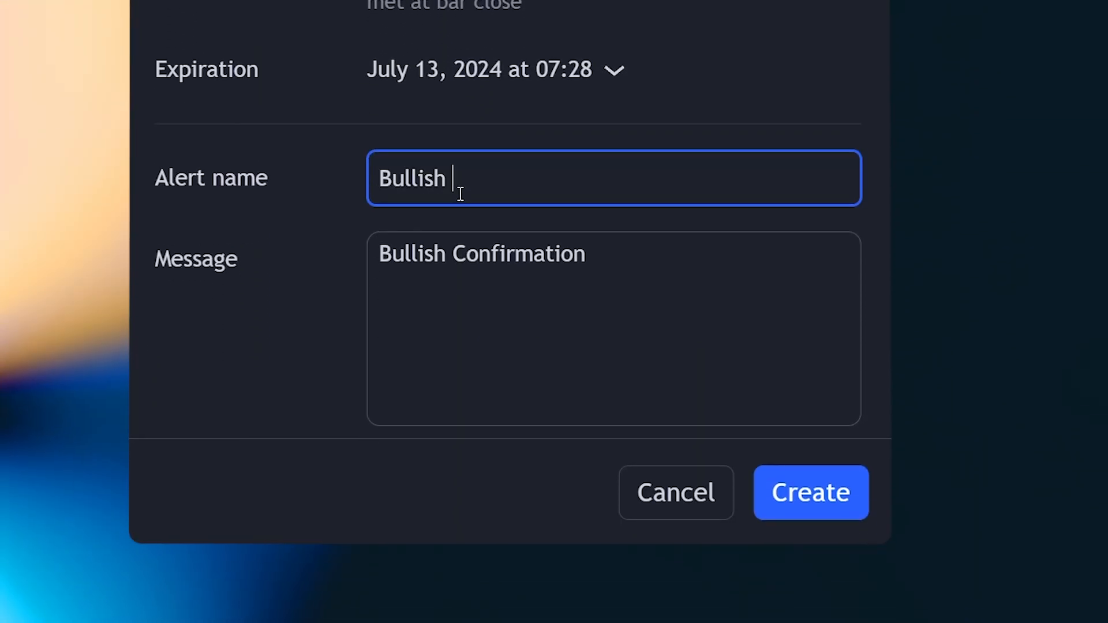
pyautogui.write('Confirmation')
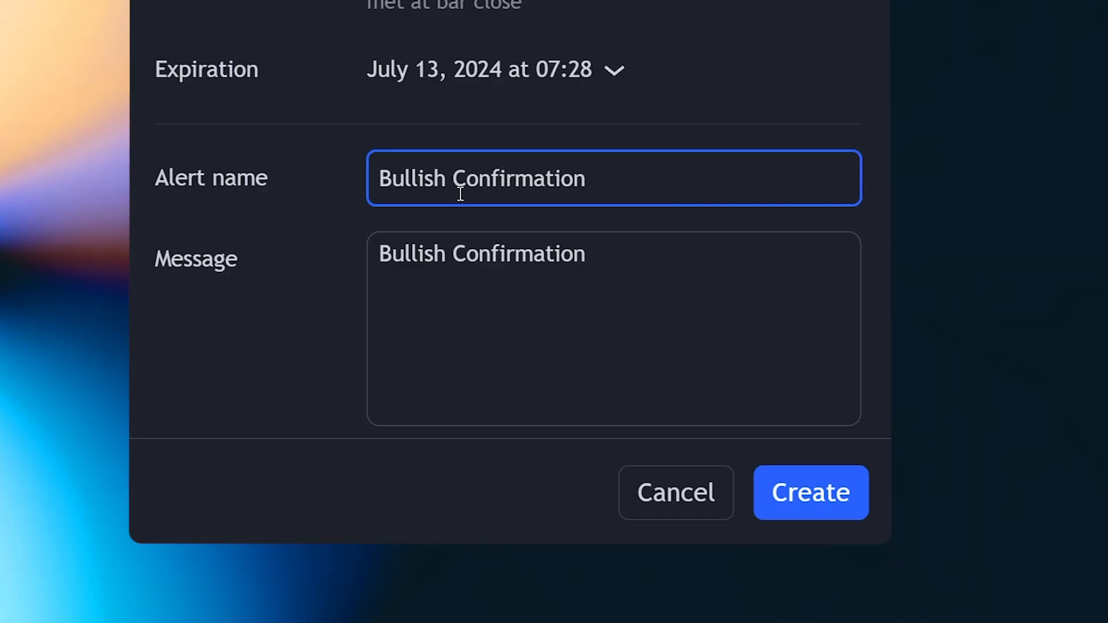
pyautogui.click(810, 493)
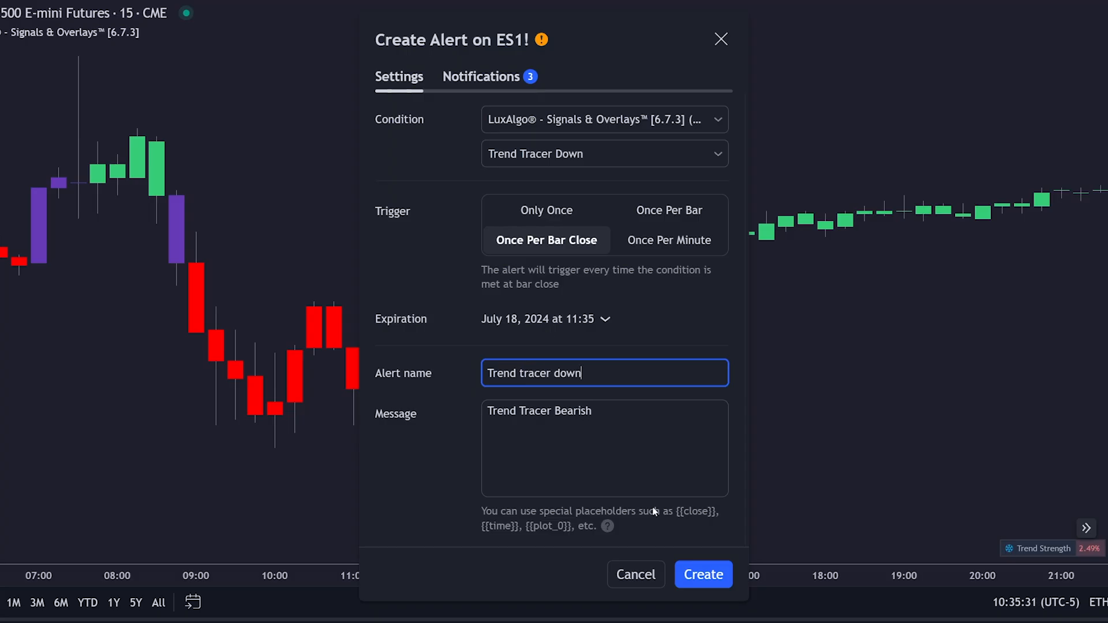
# - Create the 'Trend tracer down' alert with its Trend Tracer Bearish message
pyautogui.click(702, 573)
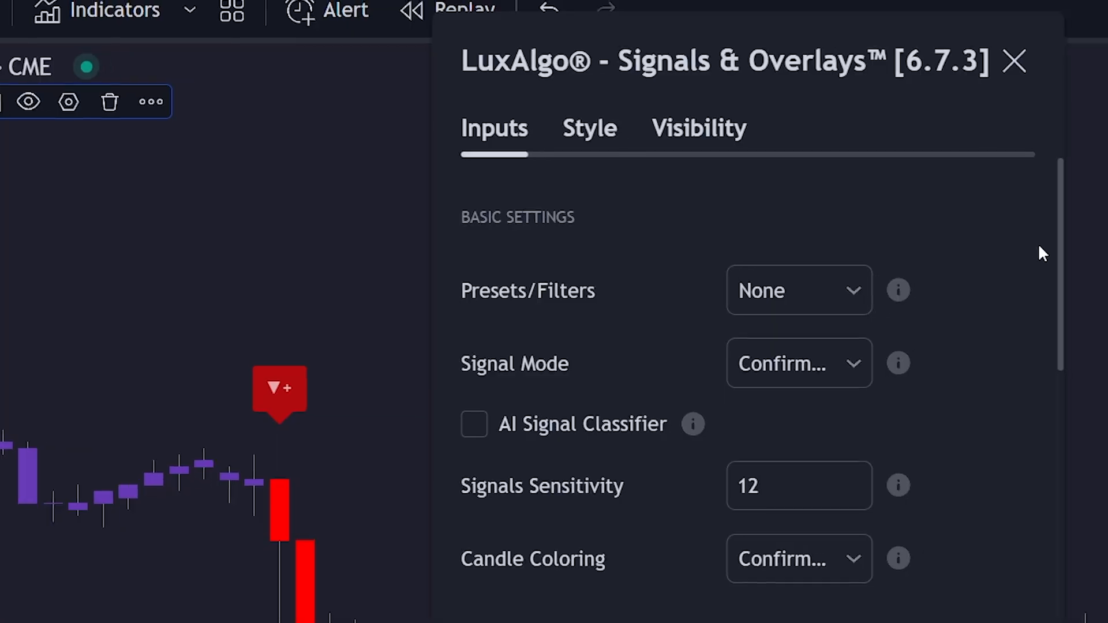
# - Tick Bullish Confirmation and further signals in the Any alert() Function Call conditions
pyautogui.scroll(-3)
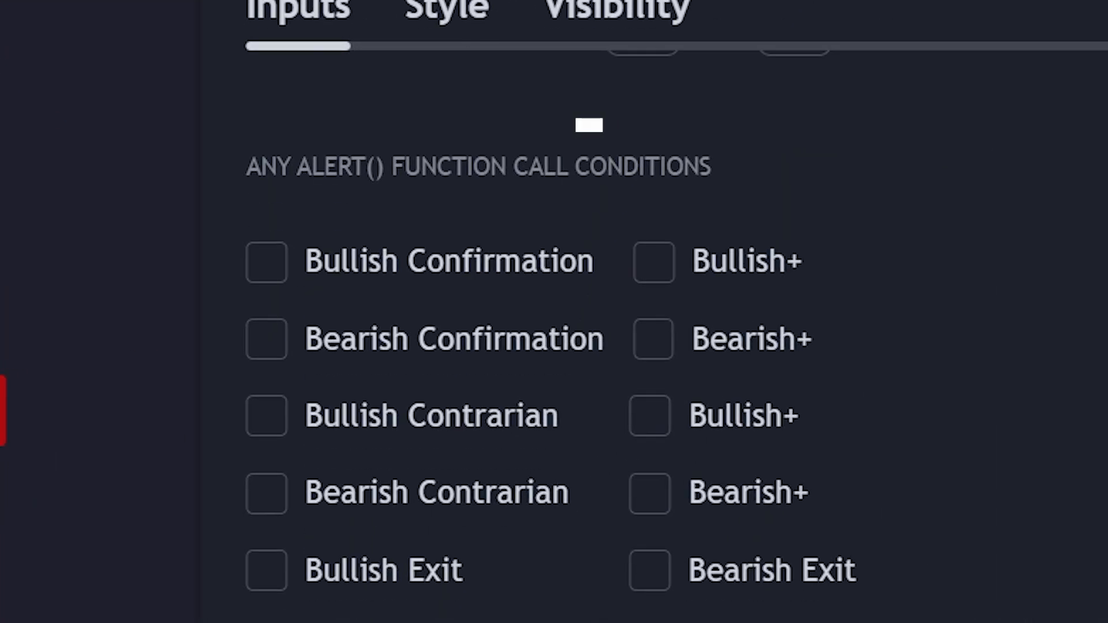
pyautogui.click(266, 262)
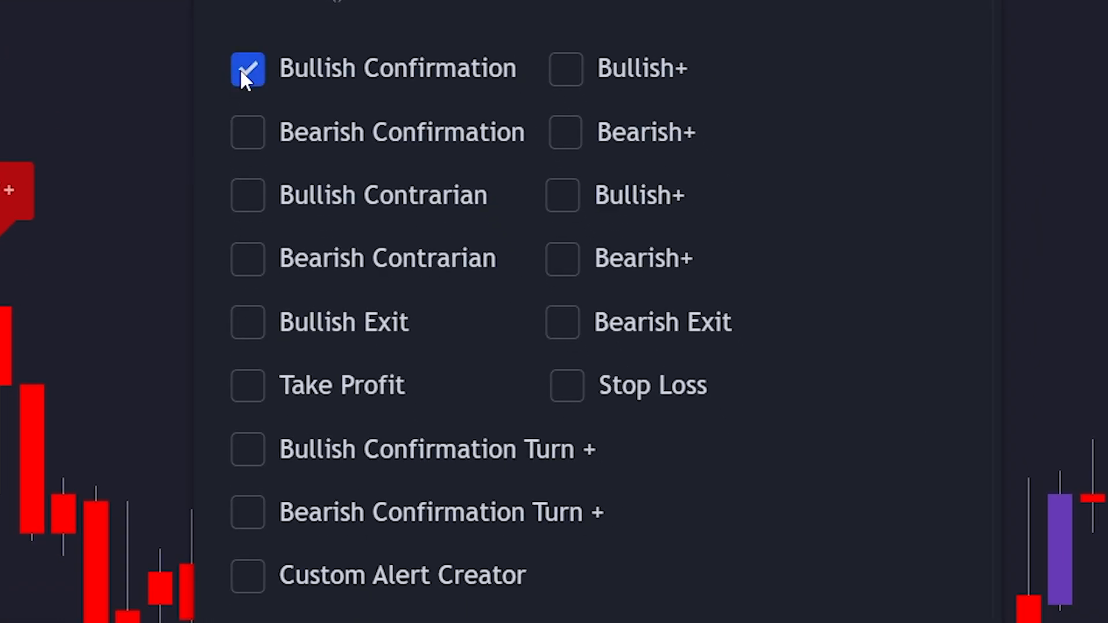
pyautogui.click(247, 132)
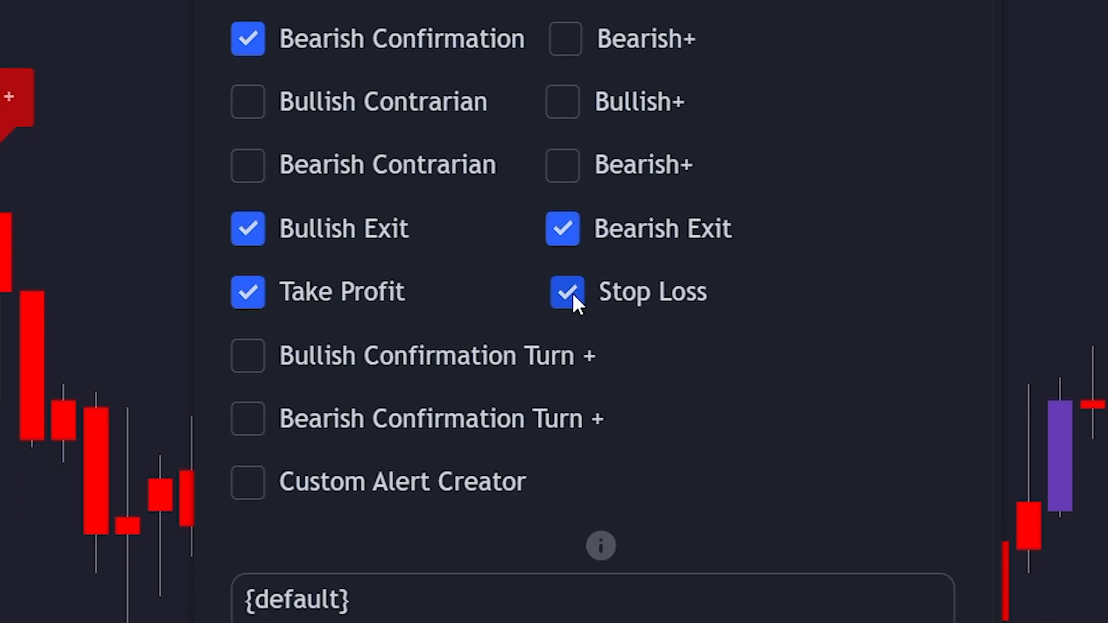
# - Set the alert() message to '{default} Alert triggered!'
pyautogui.scroll(-3)
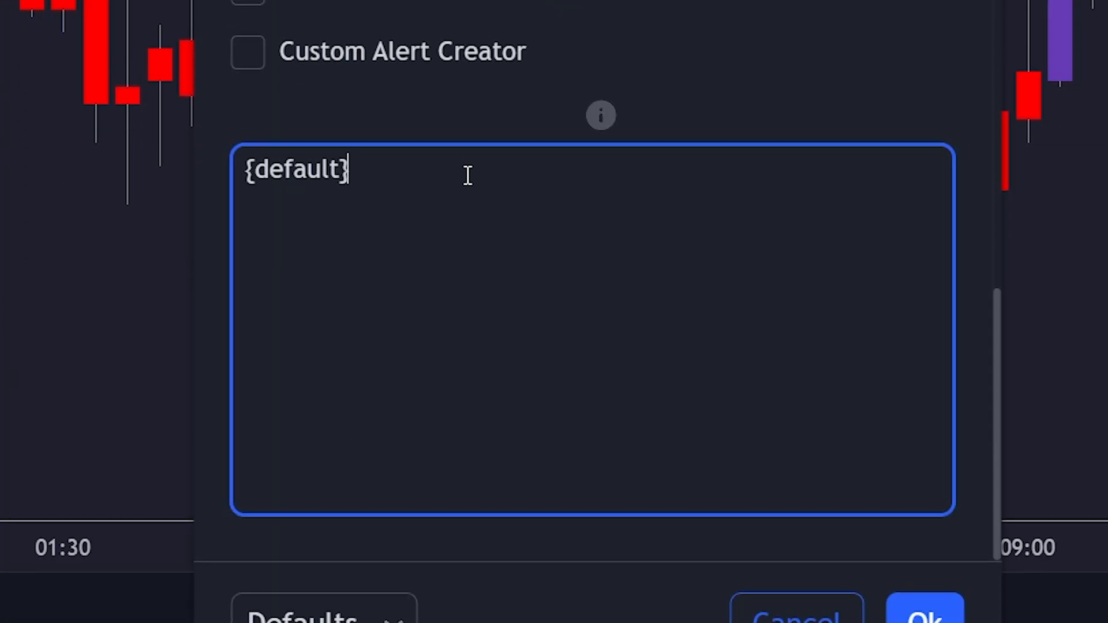
pyautogui.write('Alert')
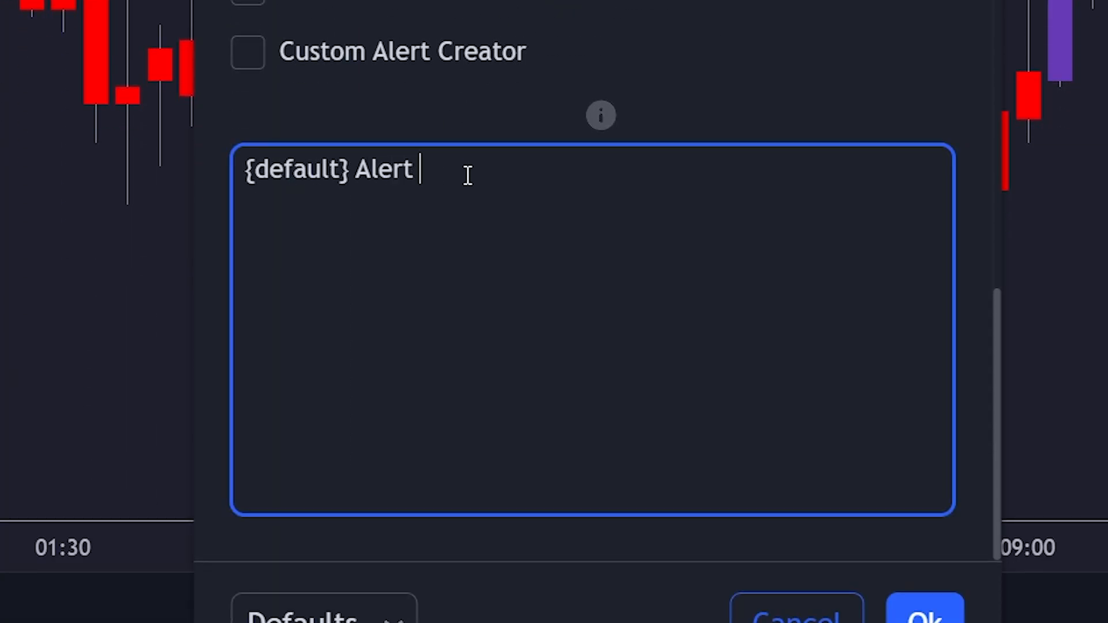
pyautogui.write('triggered!')
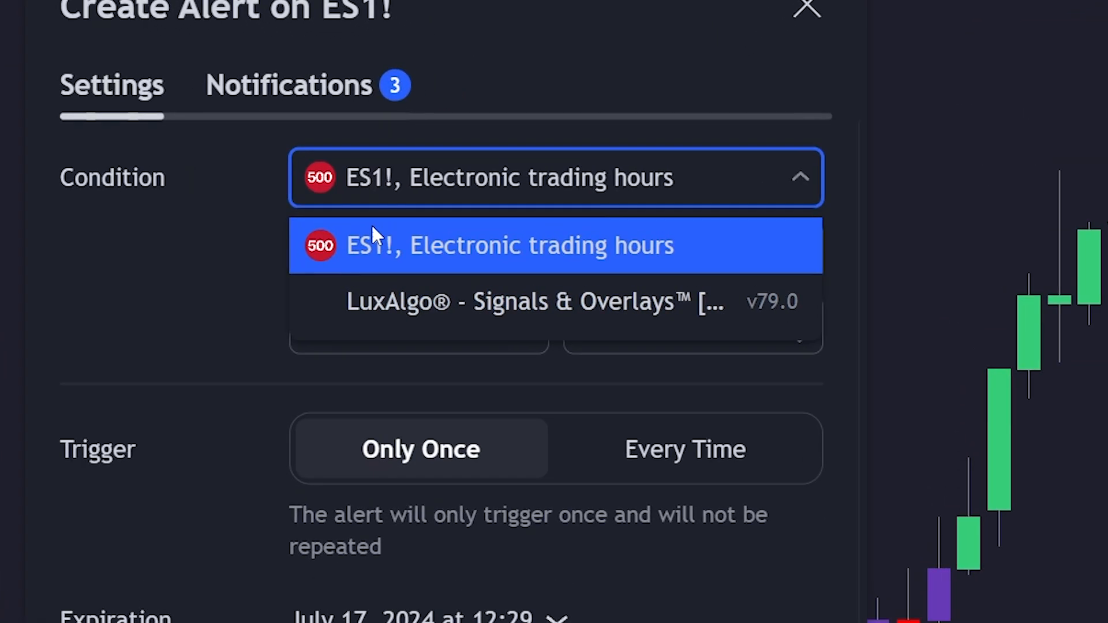
# - Create an alert on the LuxAlgo indicator named 'Any Alert Function Call'
pyautogui.click(536, 301)
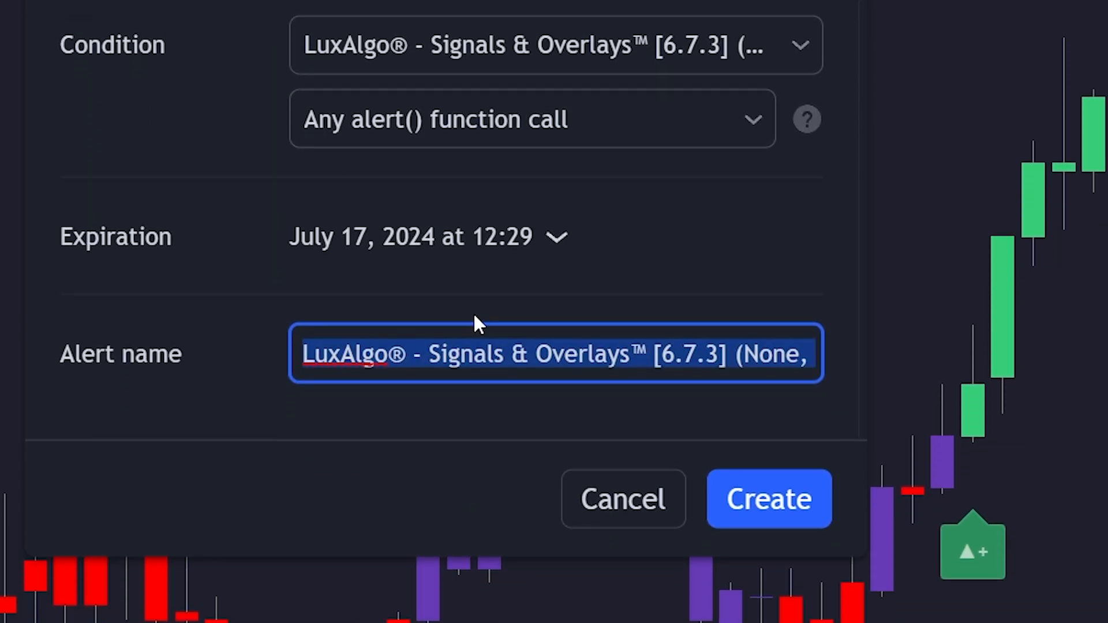
pyautogui.write('Any Alert Function Call')
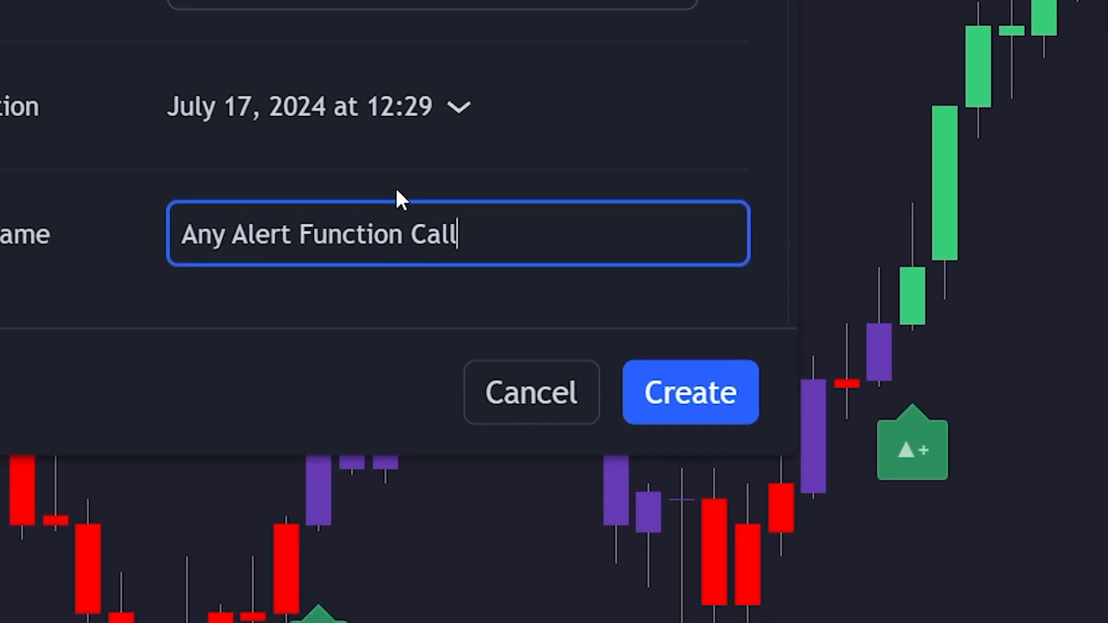
pyautogui.click(690, 393)
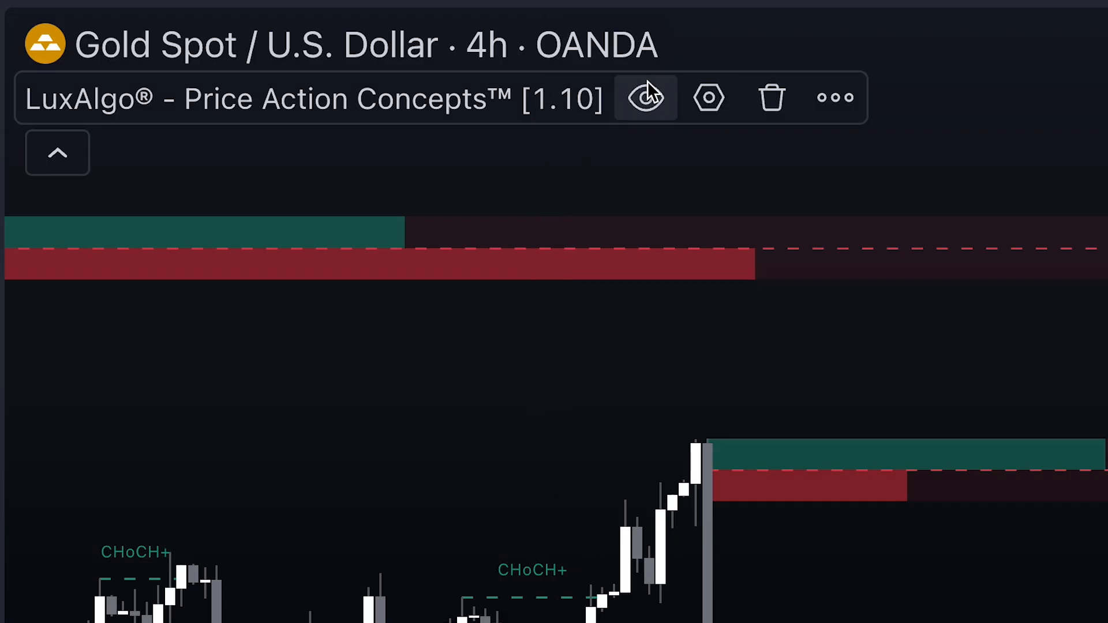
# - Bring up Price Action Concepts settings scrolled to the Custom Alert Creator inputs
pyautogui.click(708, 97)
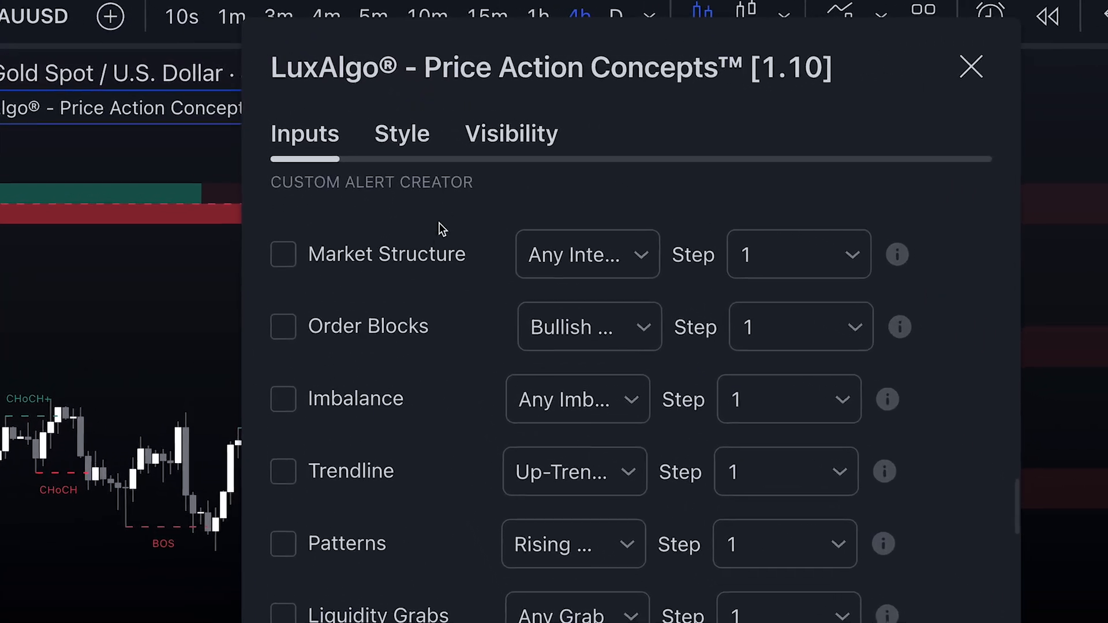
pyautogui.click(971, 67)
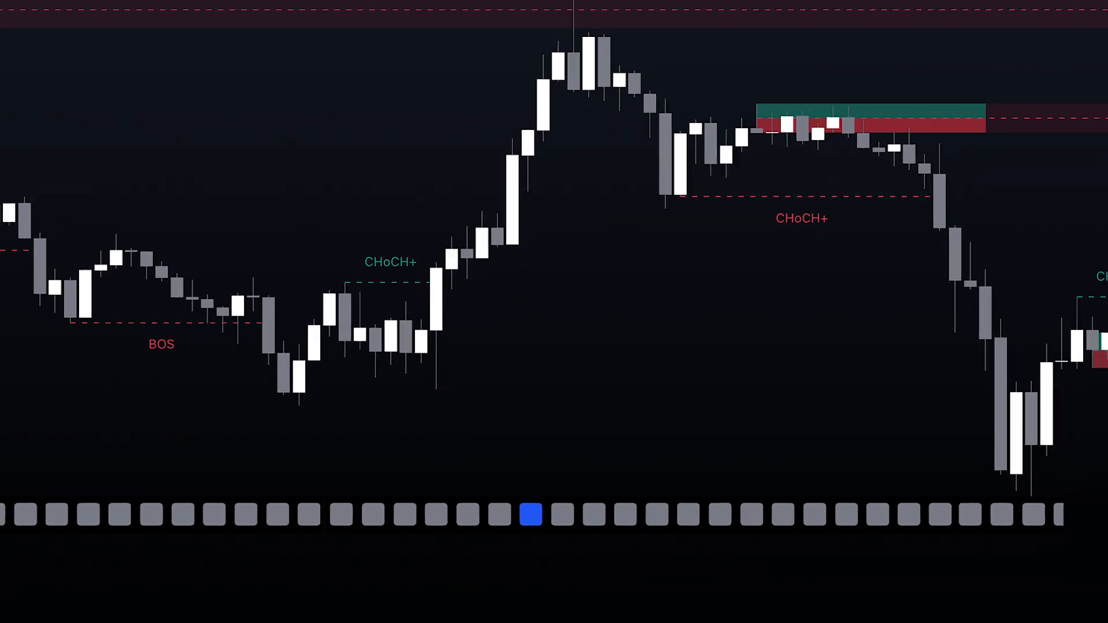
pyautogui.click(344, 289)
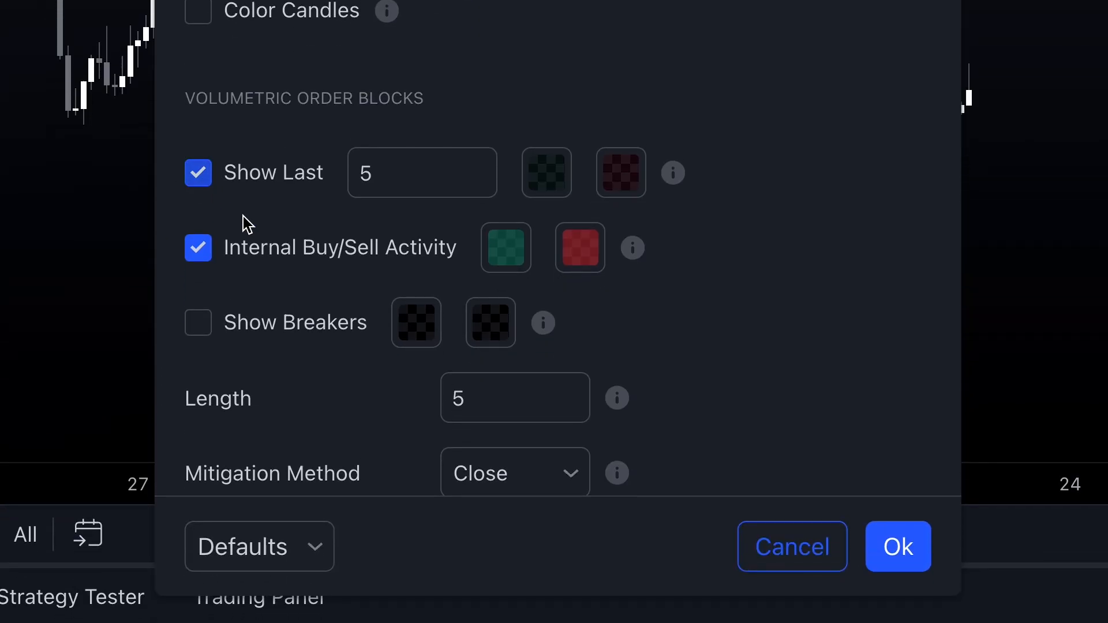
pyautogui.scroll(-3)
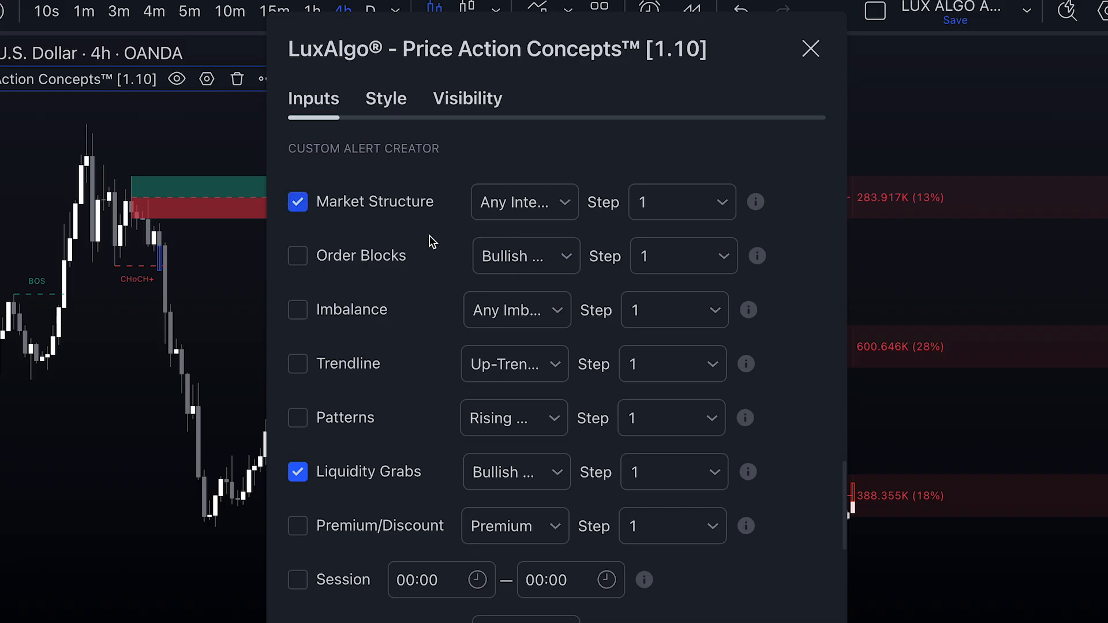
# - Pick the internal market structure event to watch and review its step choices
pyautogui.click(524, 202)
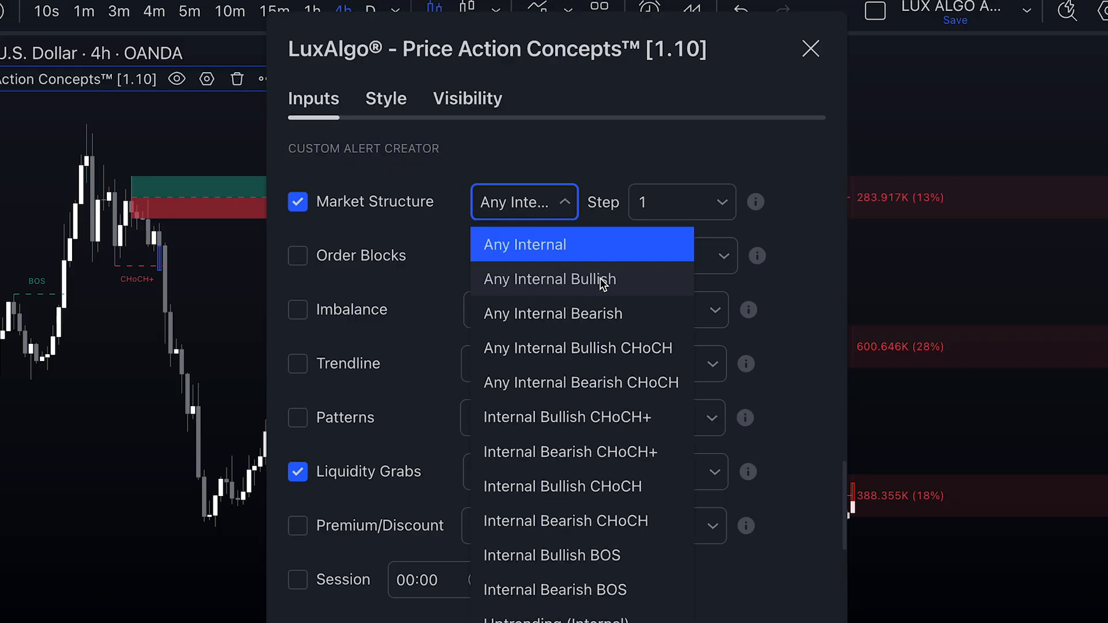
pyautogui.click(810, 48)
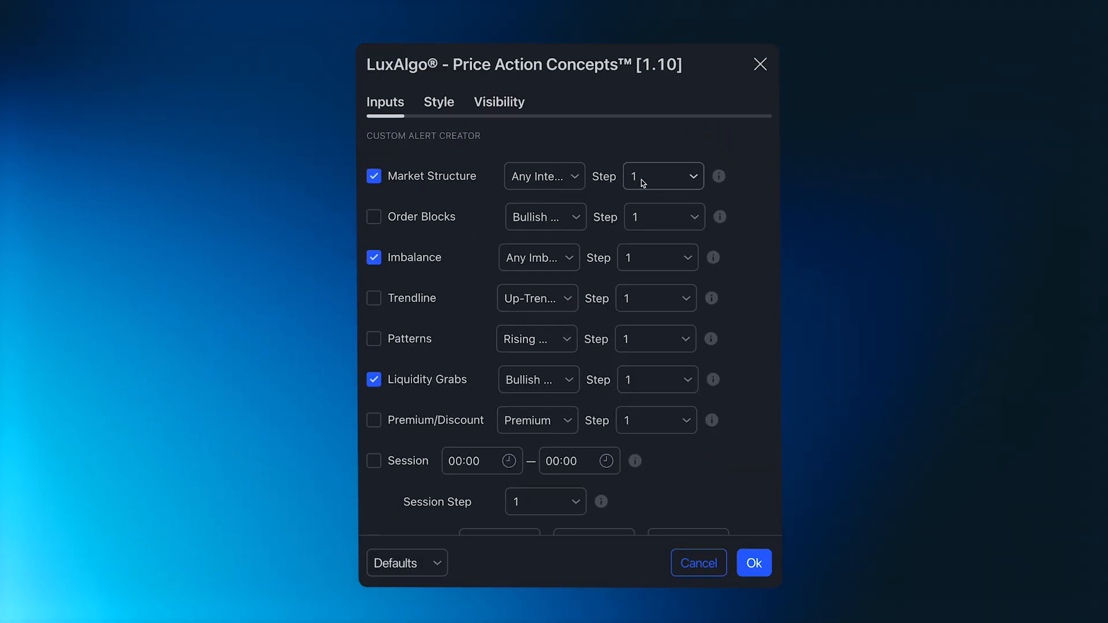
pyautogui.click(661, 175)
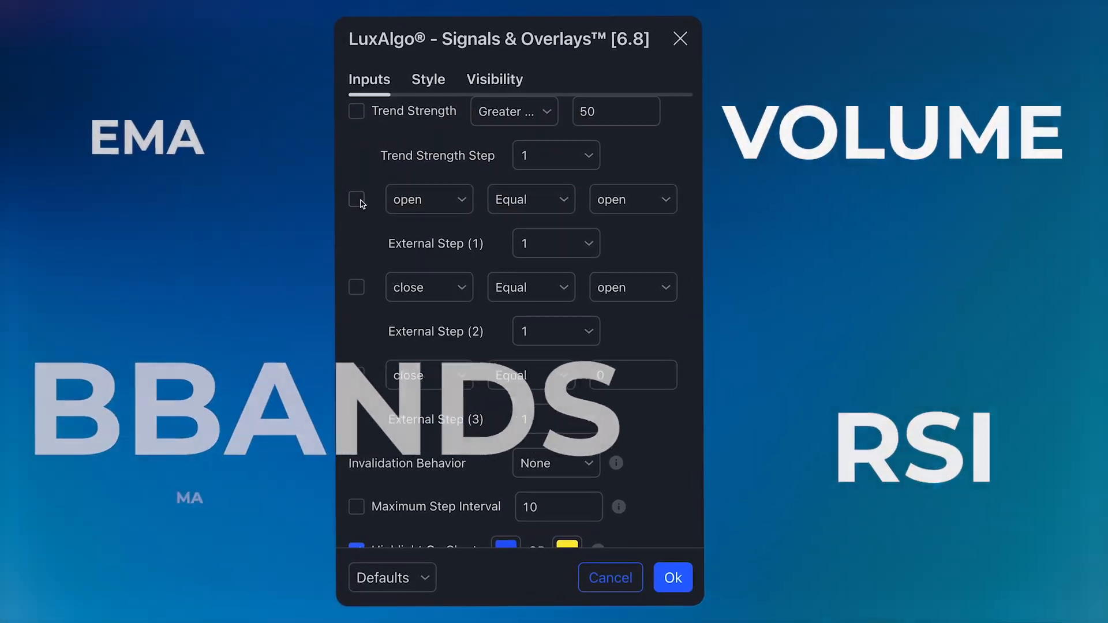
# - Enable the first external condition with a MACD series as its source
pyautogui.click(357, 200)
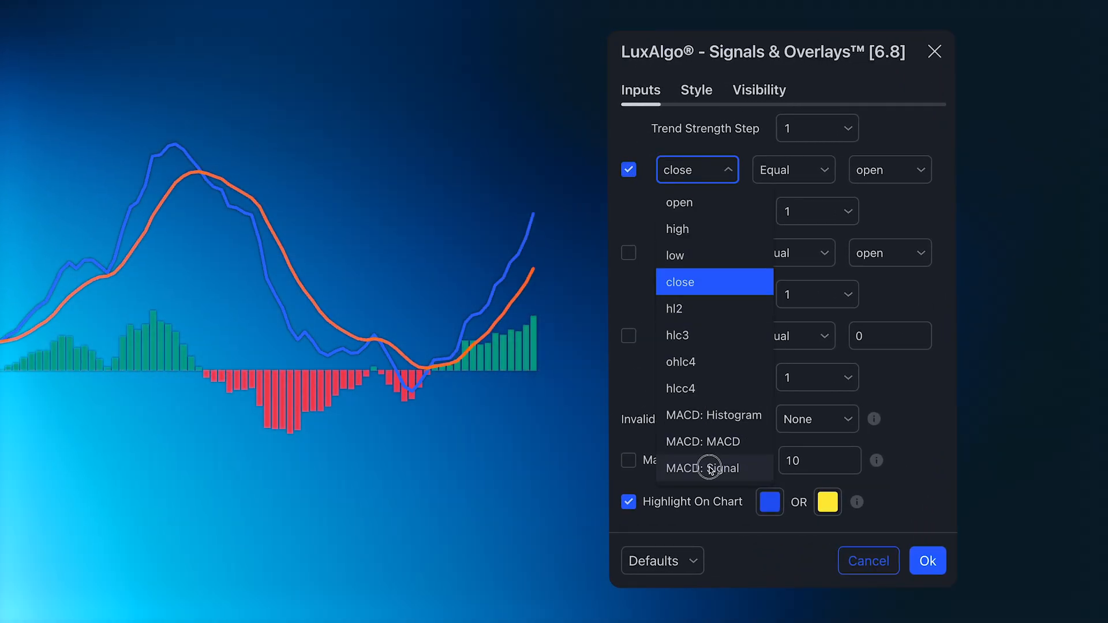
pyautogui.click(709, 468)
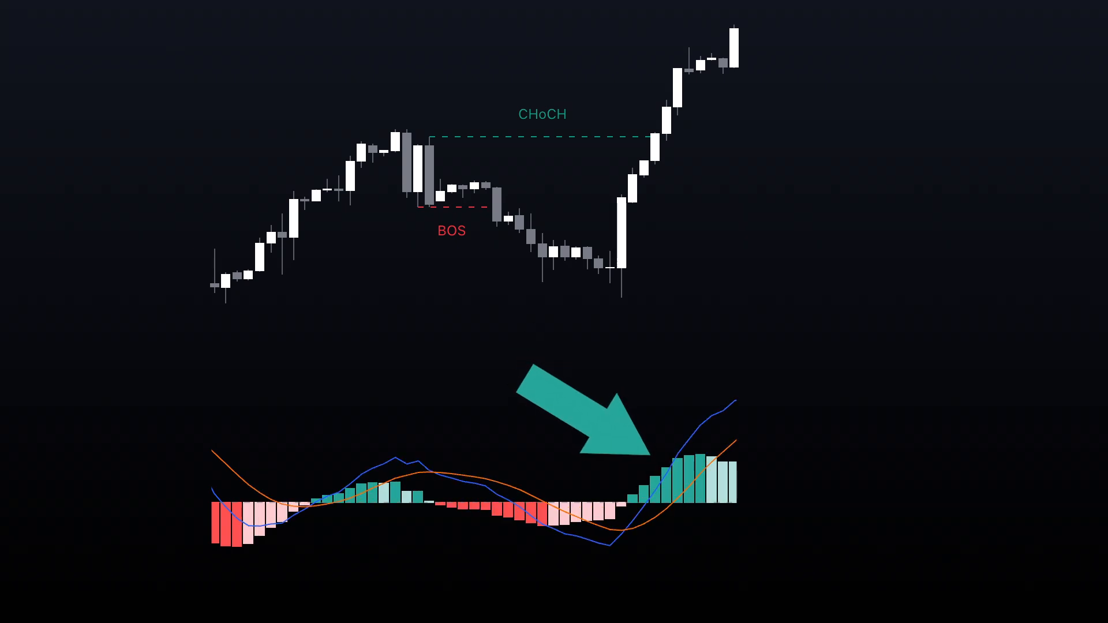
pyautogui.write('MACD')
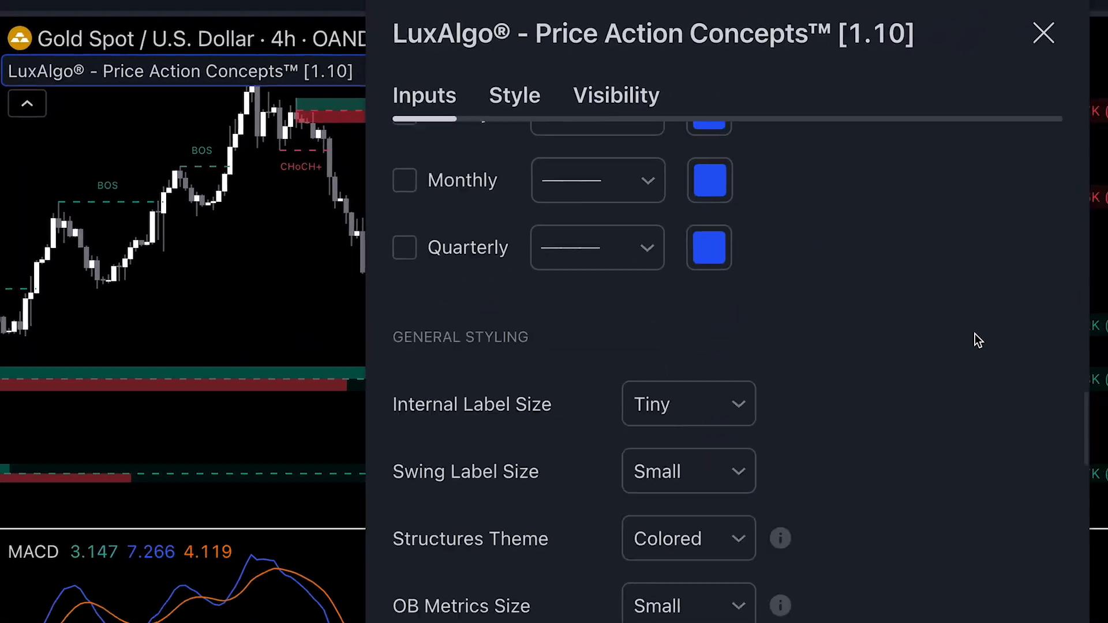
# - Set the structure step, enable External Step 3 and compare MACD as Greater Than
pyautogui.click(525, 188)
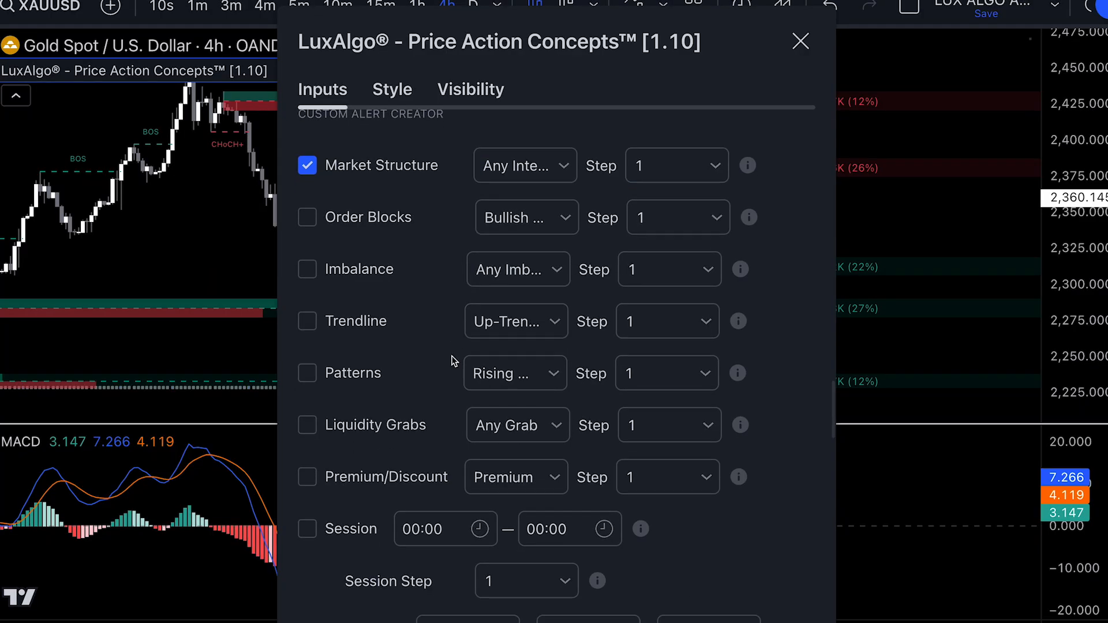
pyautogui.scroll(-3)
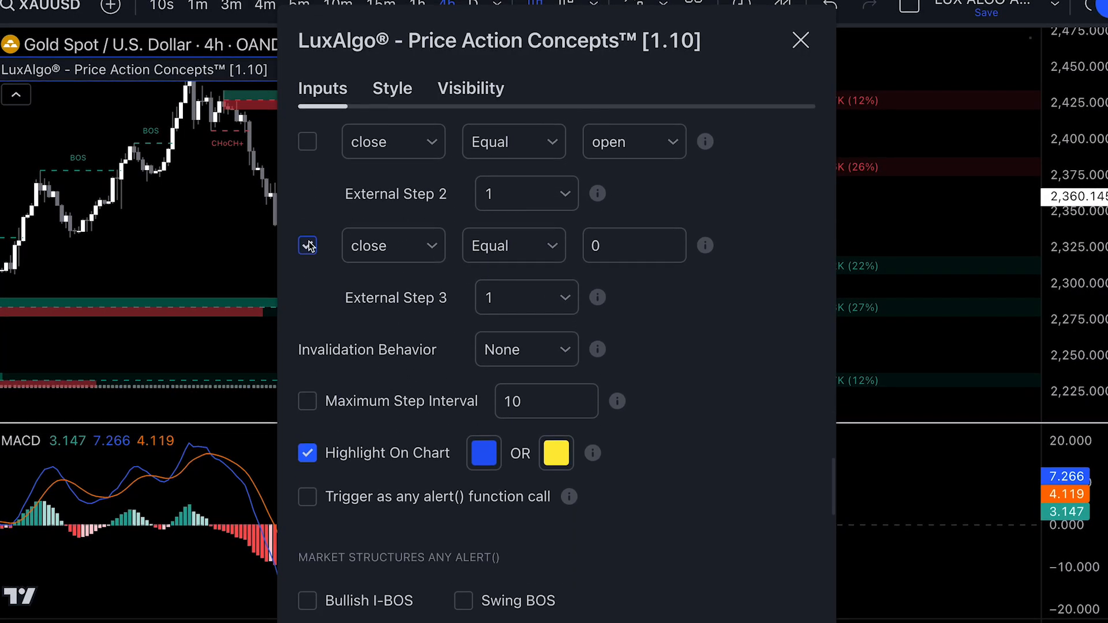
pyautogui.click(393, 245)
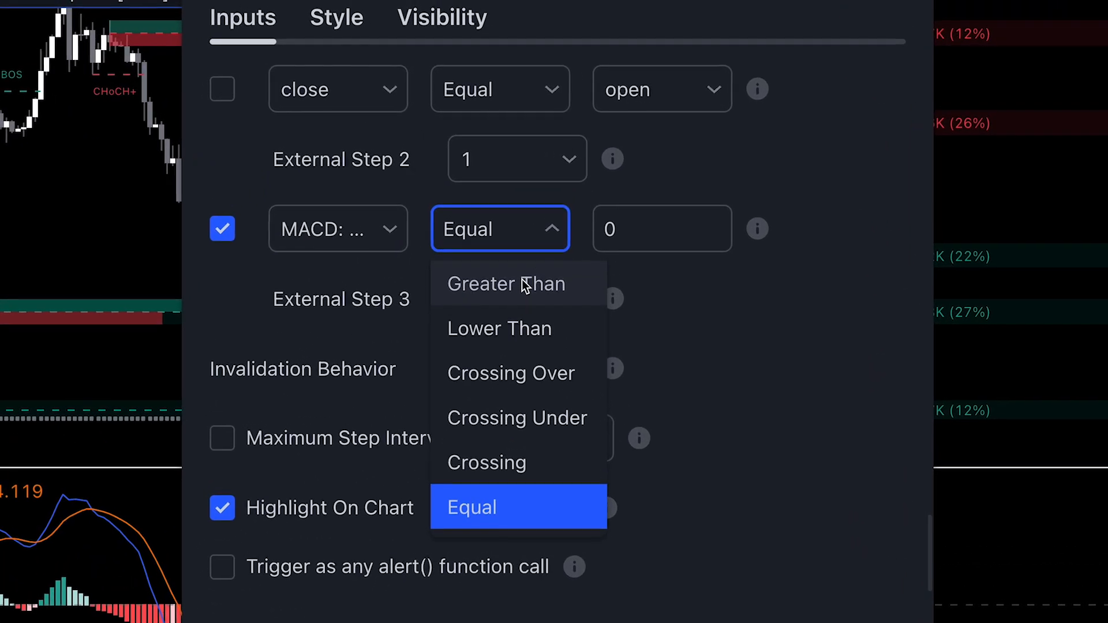
pyautogui.click(507, 284)
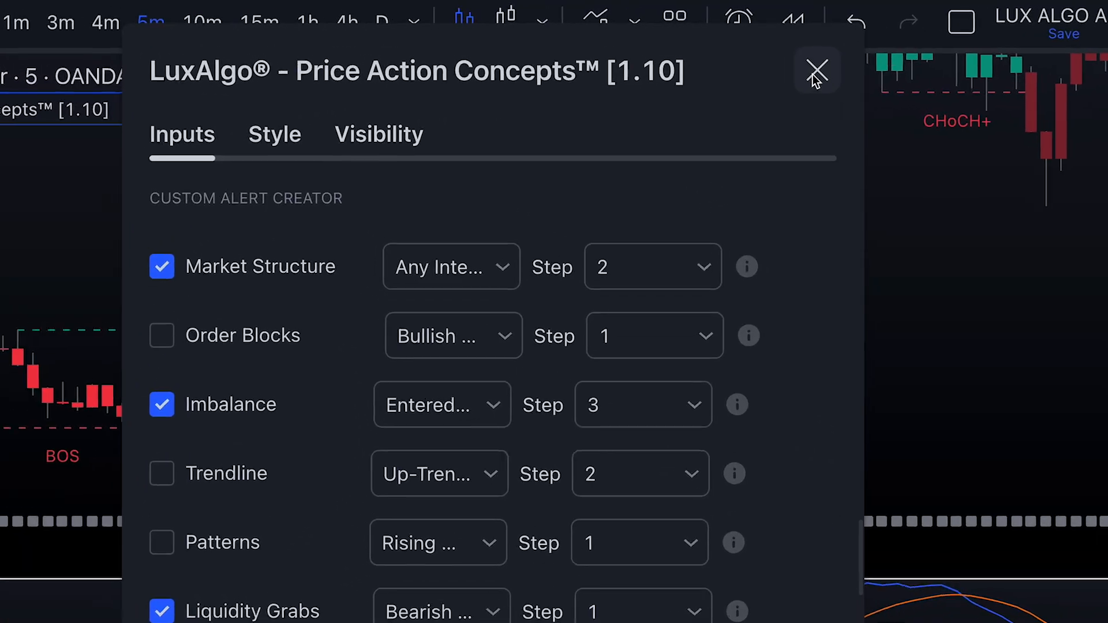
# - Begin an XAUUSD 5m alert on Price Action Concepts, searching the condition list for 'Bullish Rev'
pyautogui.click(818, 70)
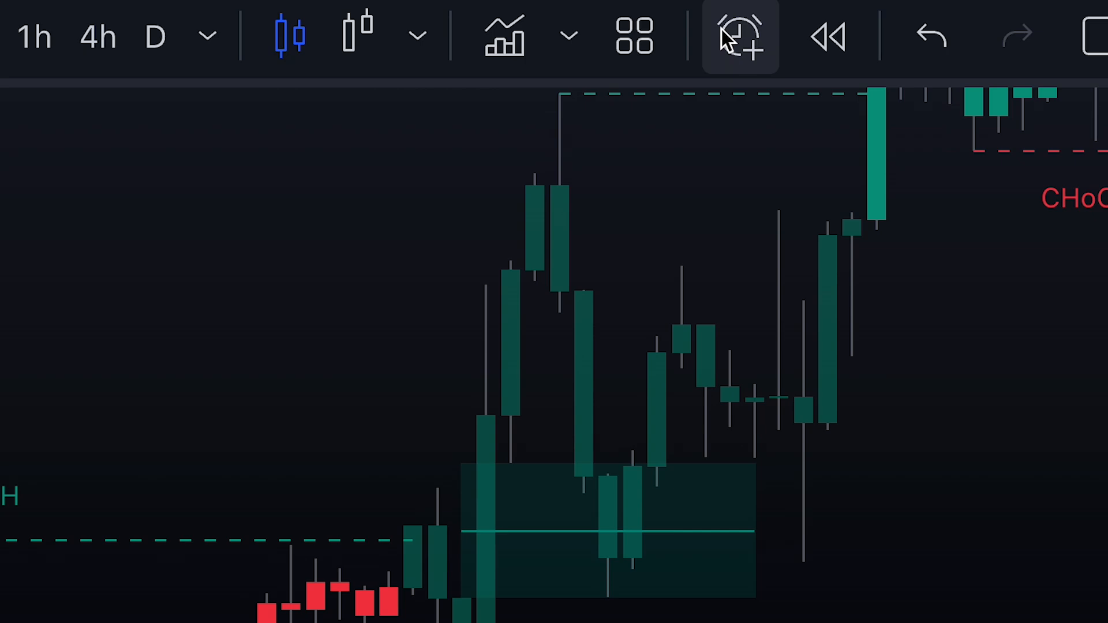
pyautogui.click(740, 36)
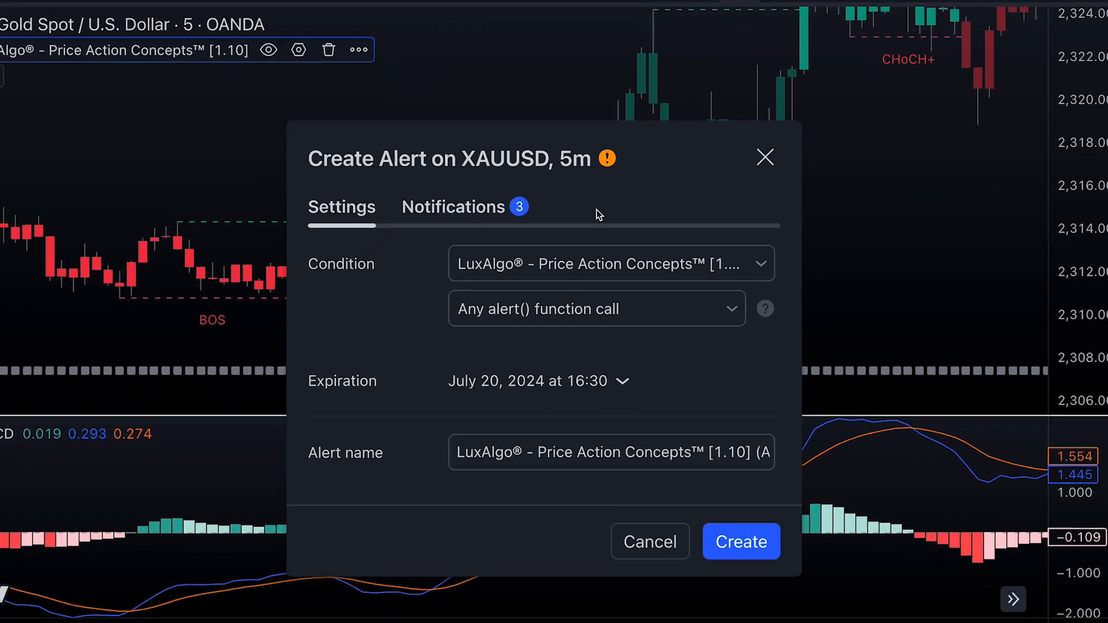
pyautogui.click(595, 309)
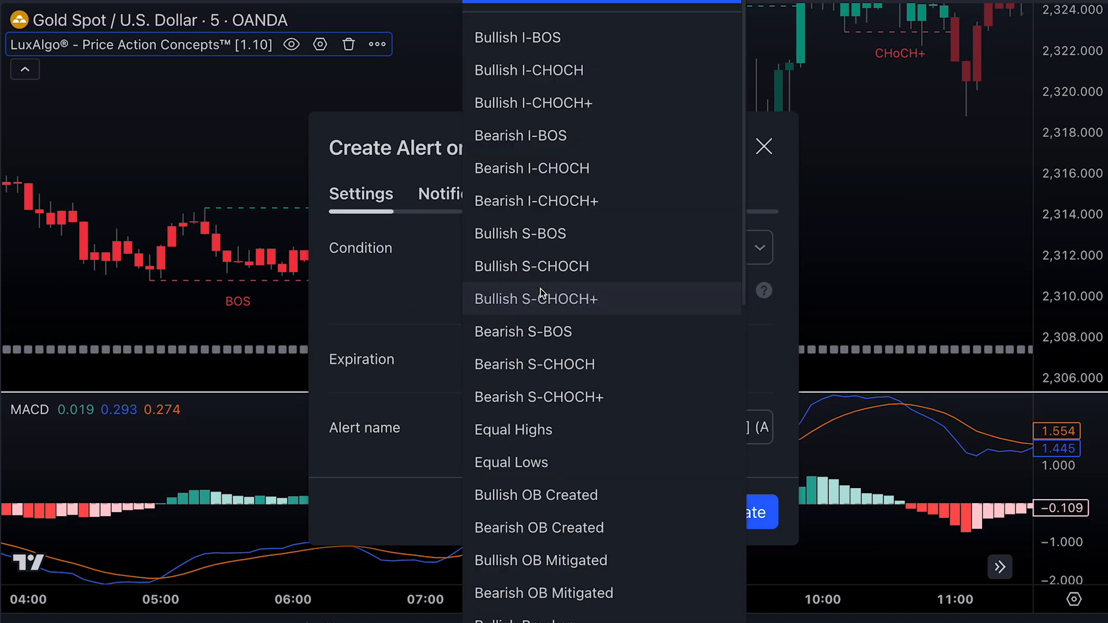
pyautogui.scroll(-3)
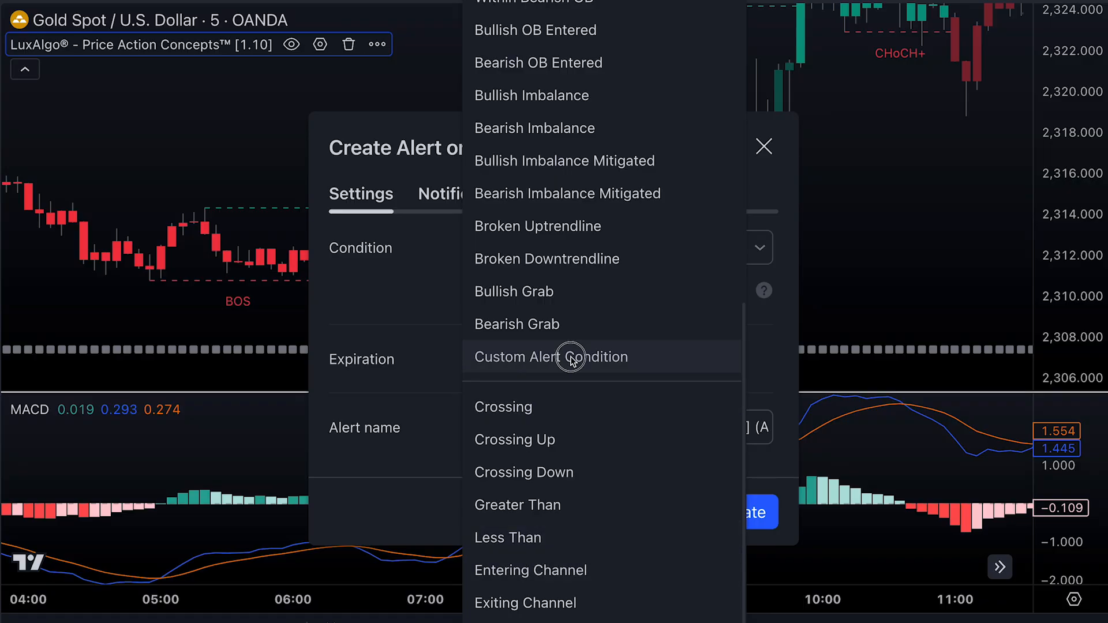
pyautogui.write('Bullish Rev')
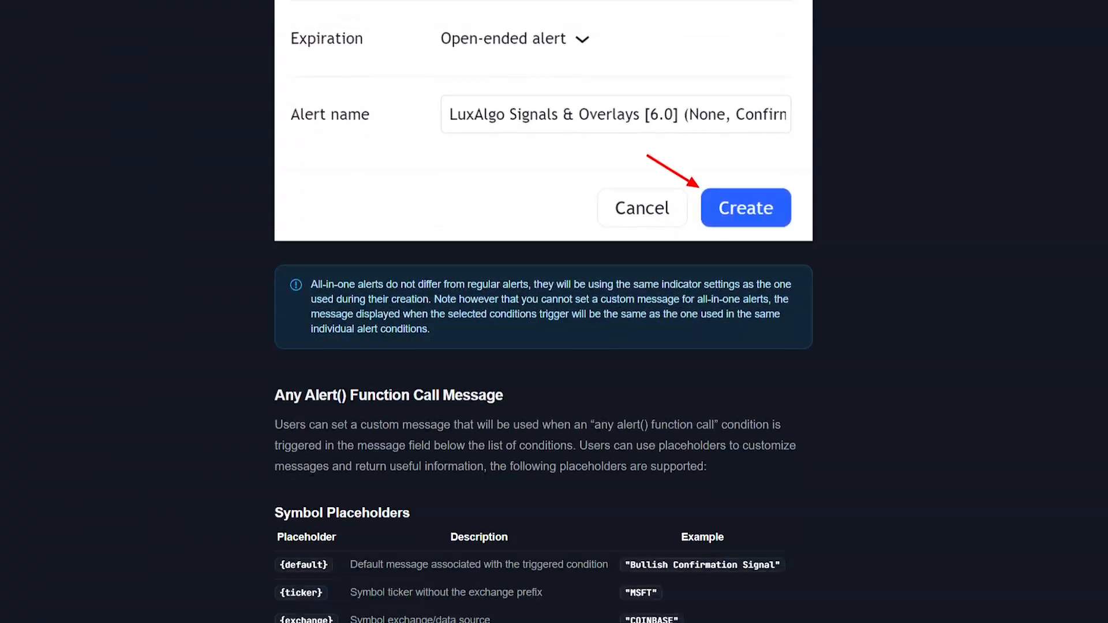
# - Show the LuxAlgo docs section on Any Alert() Function Call messages and placeholders
pyautogui.click(745, 208)
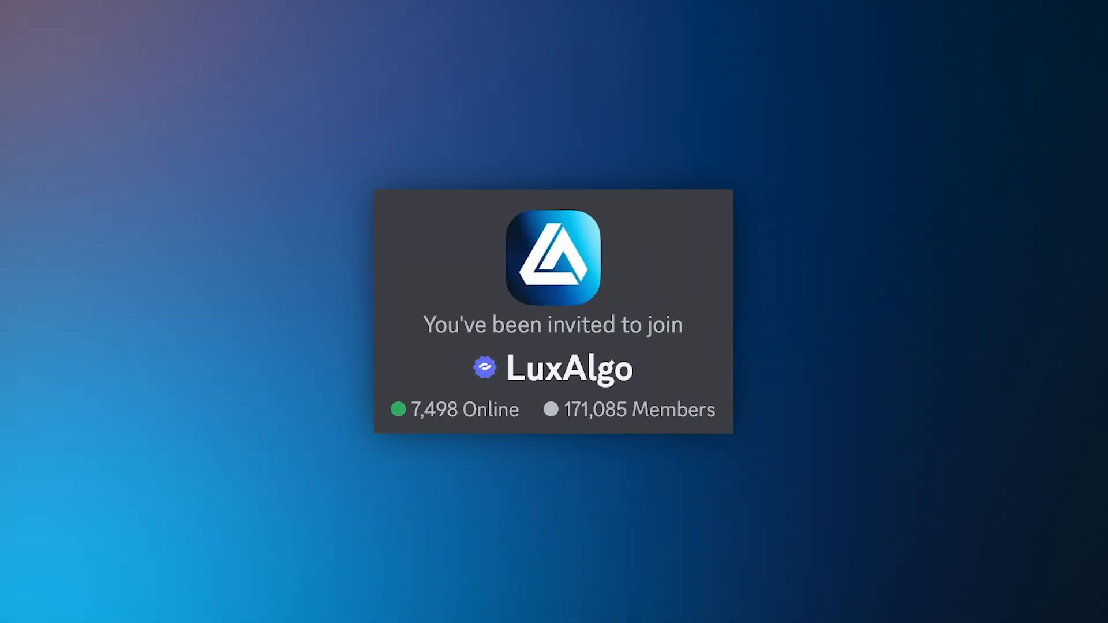